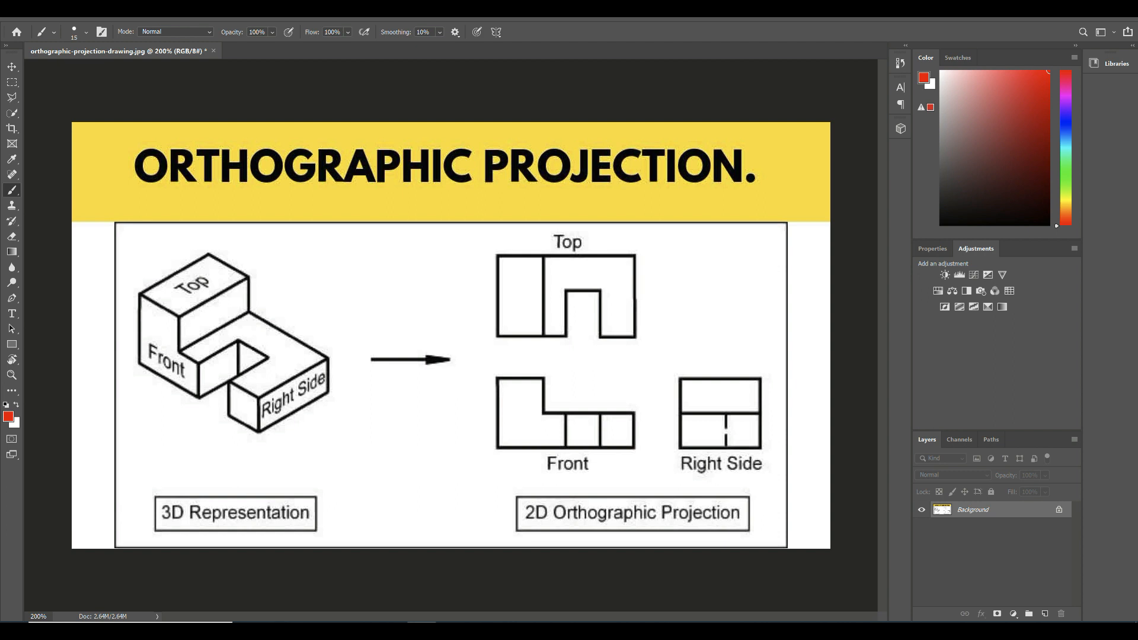
Paint red strokes along the block's front edge and across the projection views, then undo one
click(127, 363)
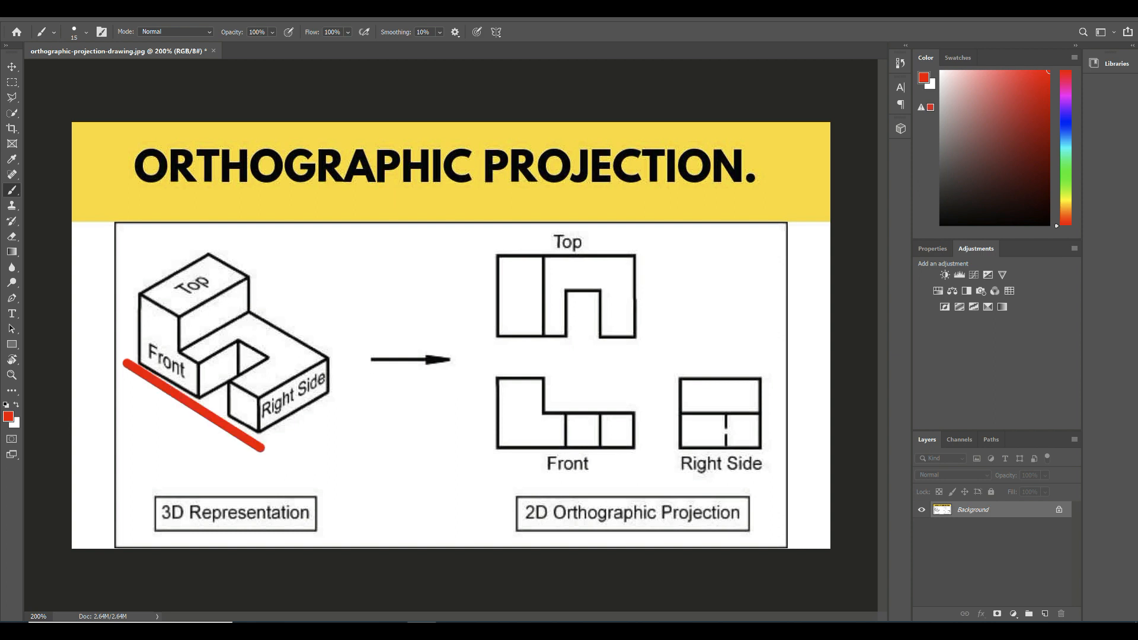
click(482, 457)
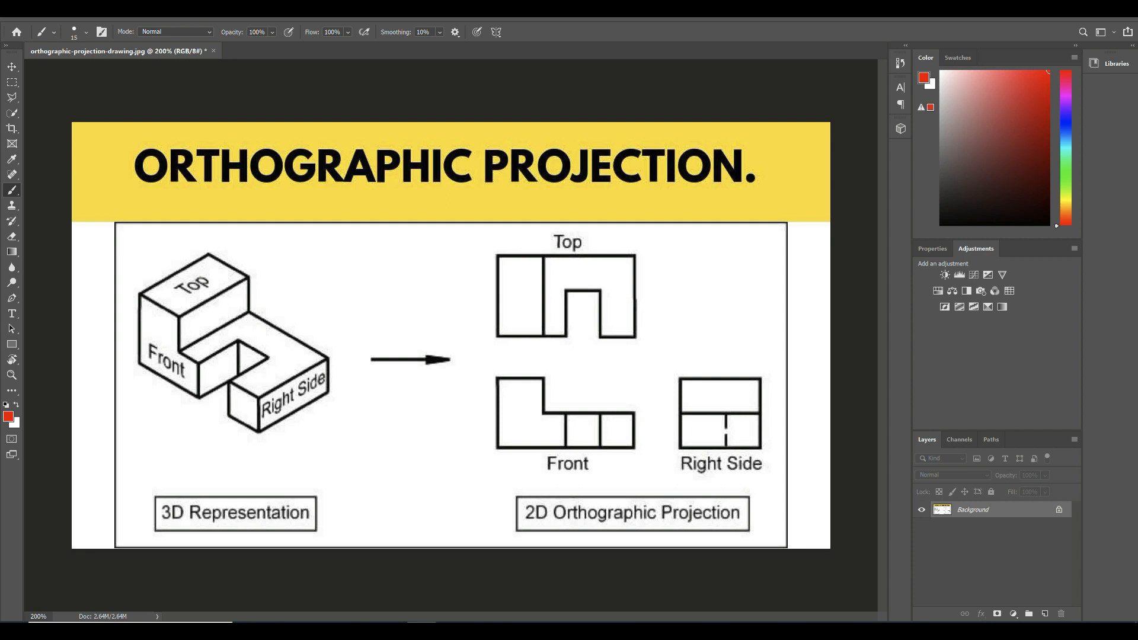
click(495, 235)
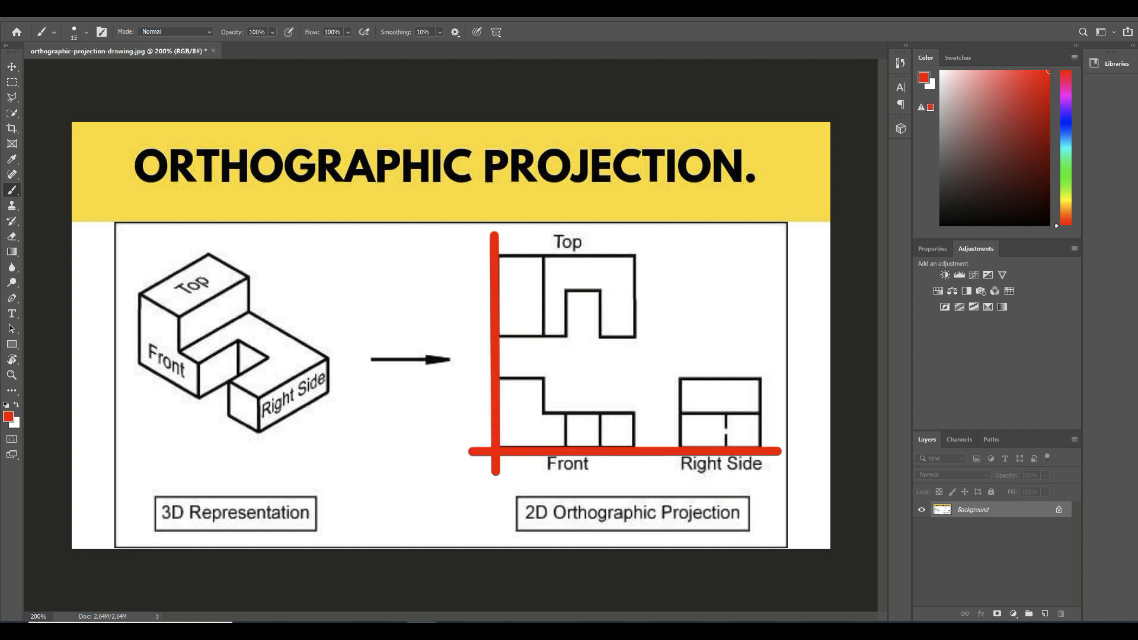
click(636, 236)
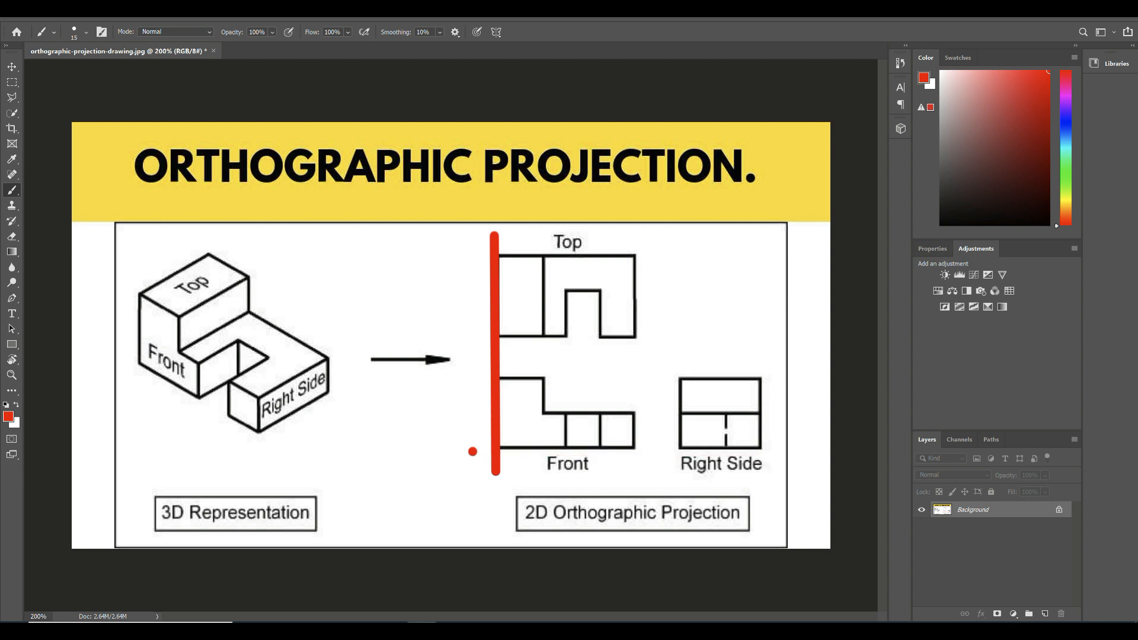
key(ctrl+z)
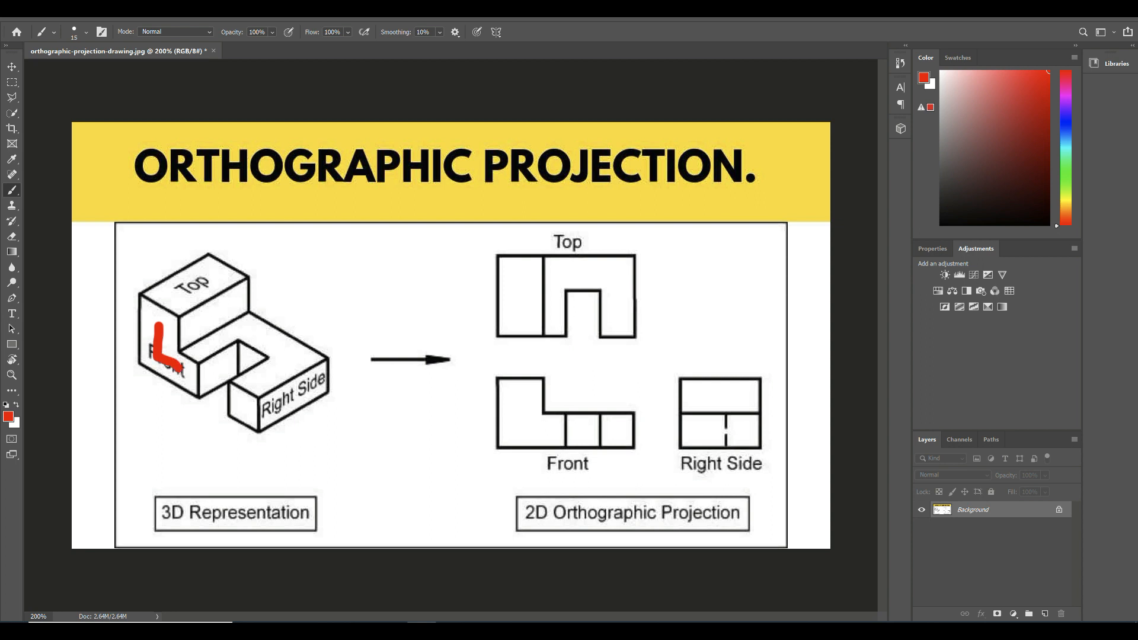
Paint red curves around the slot and Top-view notch, plus red dots on the Front view
click(242, 408)
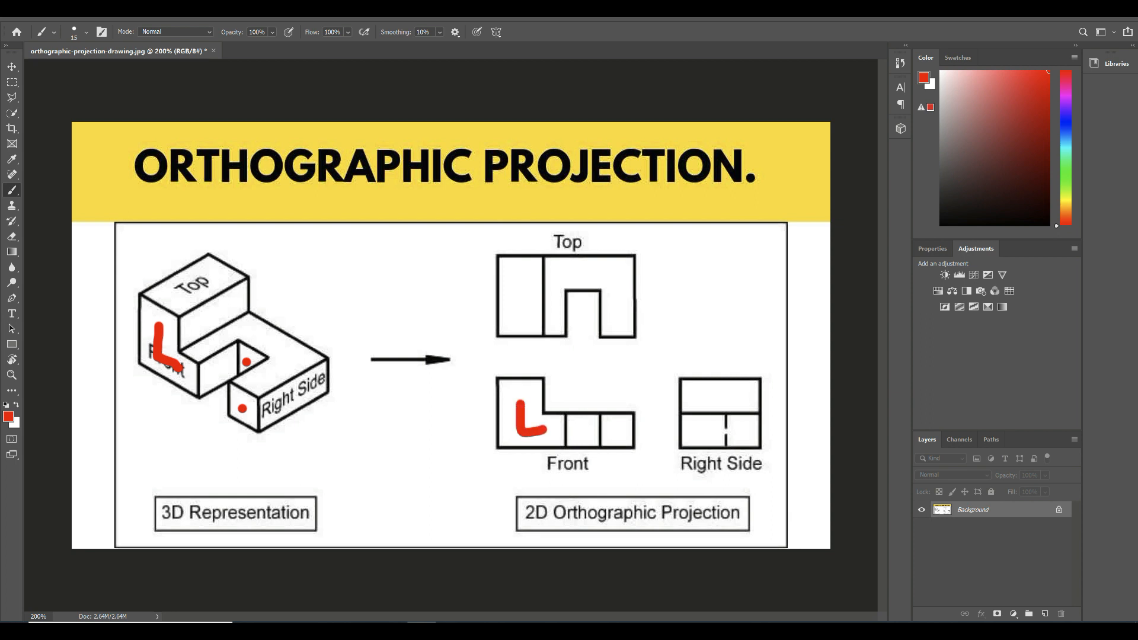
click(573, 433)
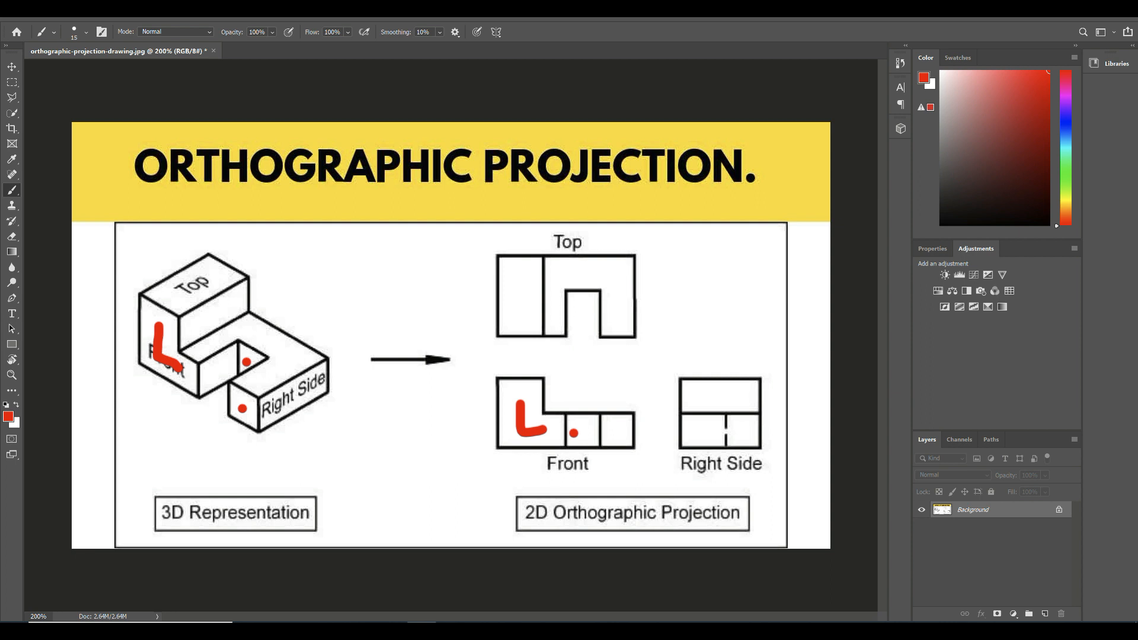
click(614, 431)
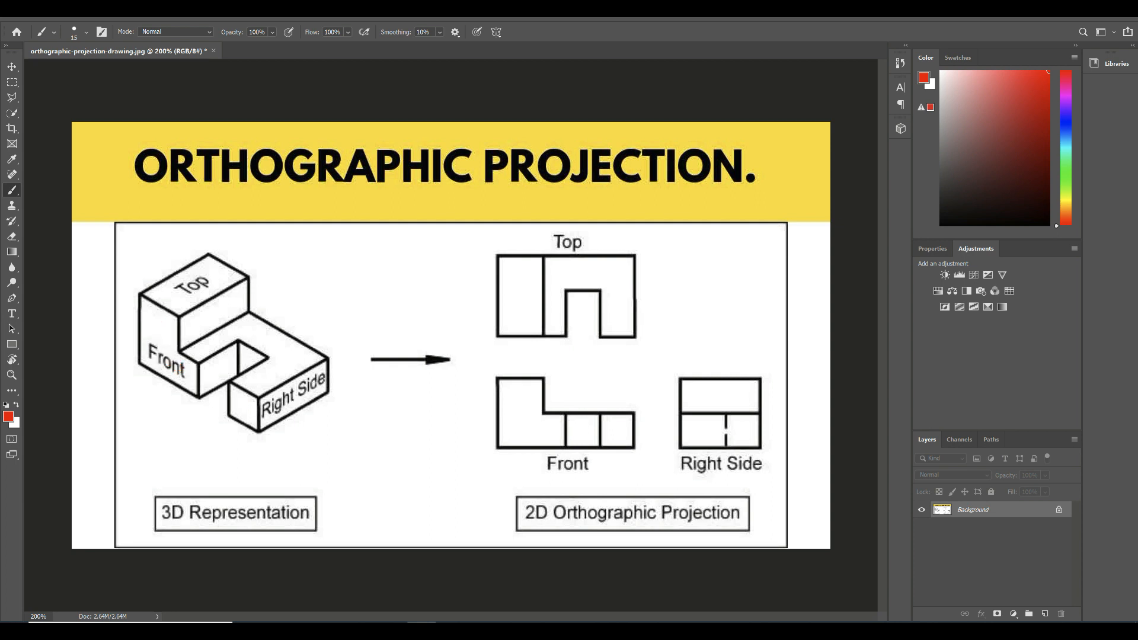
click(519, 301)
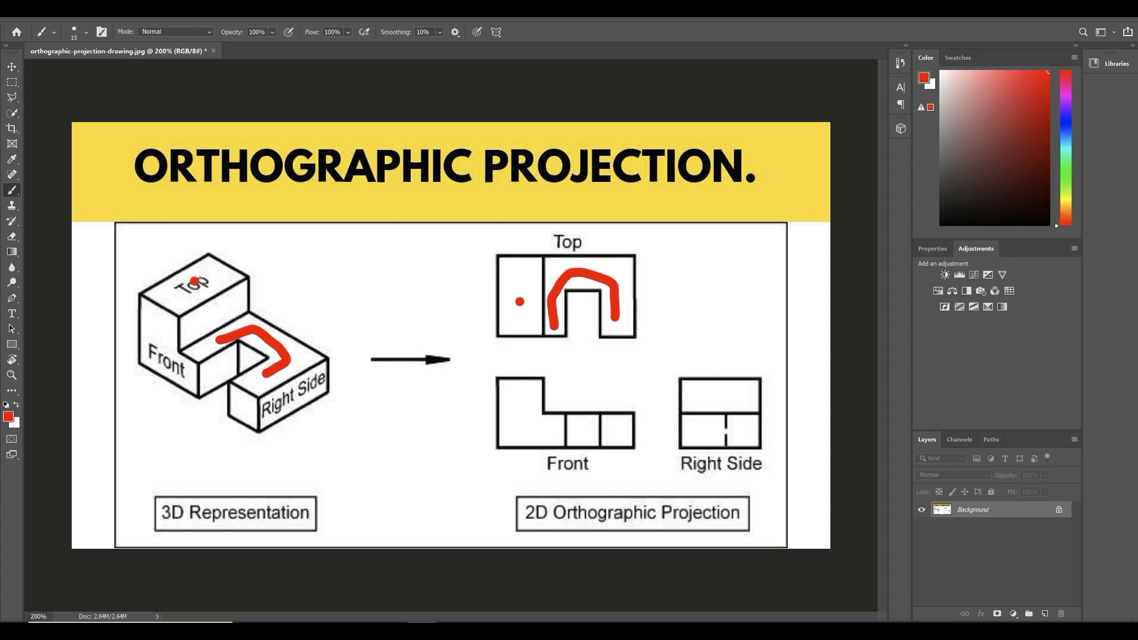
Undo the last stroke and paint a red mark on the raised block's upper face
key(ctrl+z)
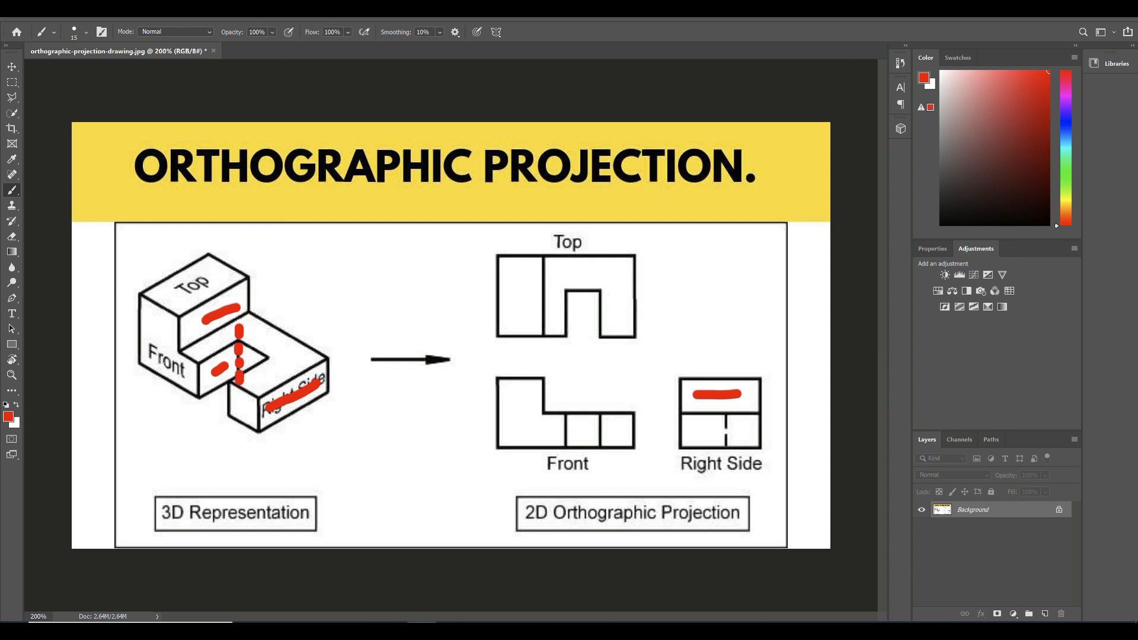
click(238, 400)
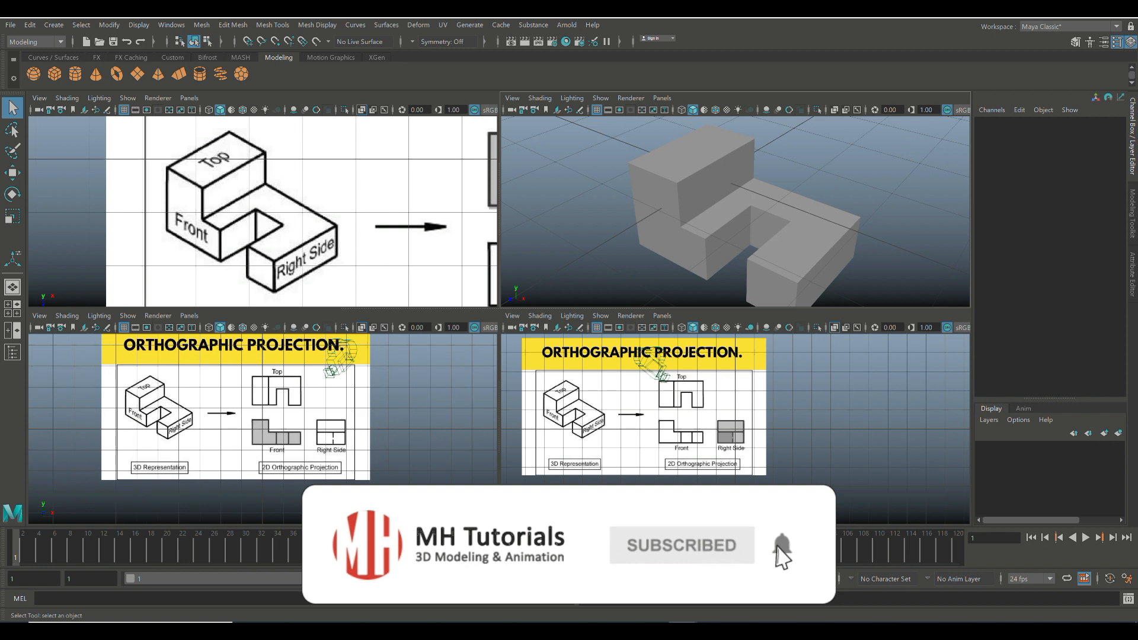
Select pCube1 in Maya's perspective viewport to show its channel box
click(725, 210)
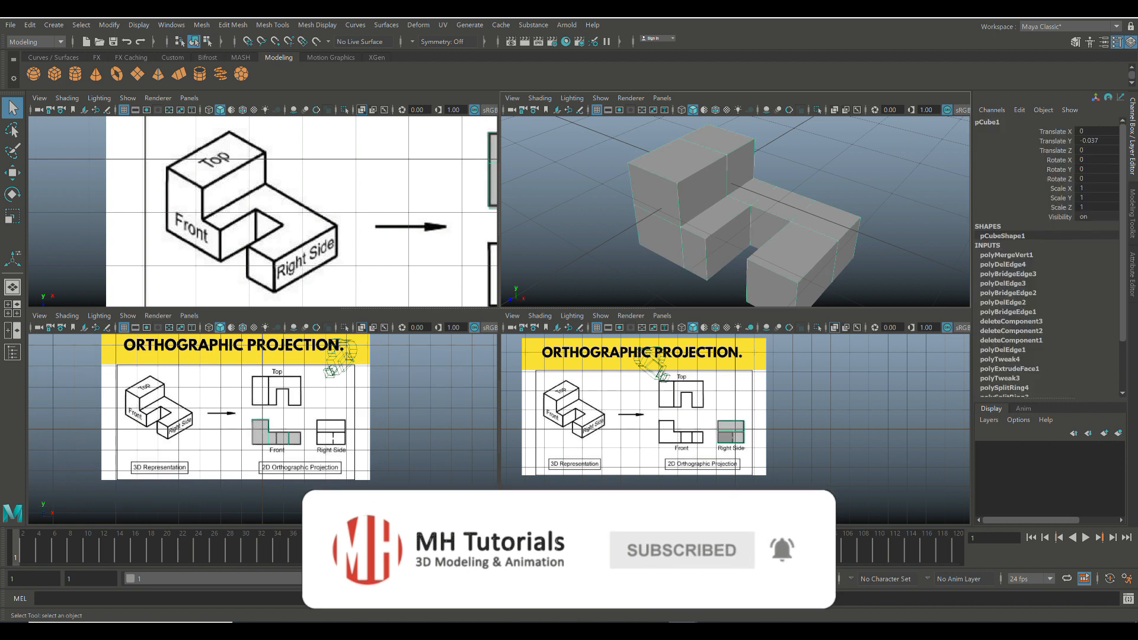